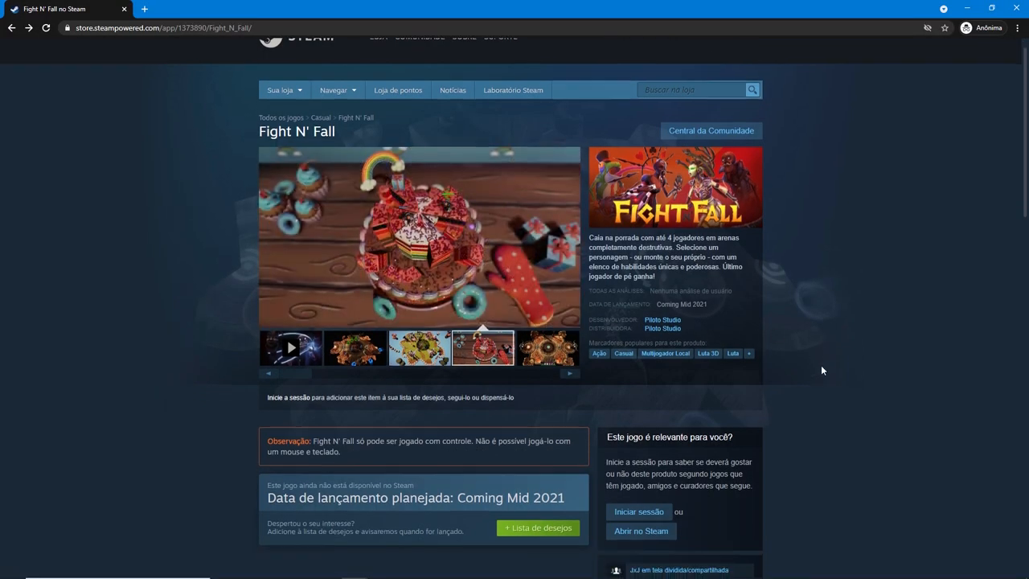
Scroll down through the Fight N' Fall Steam store page
scroll("down", 3)
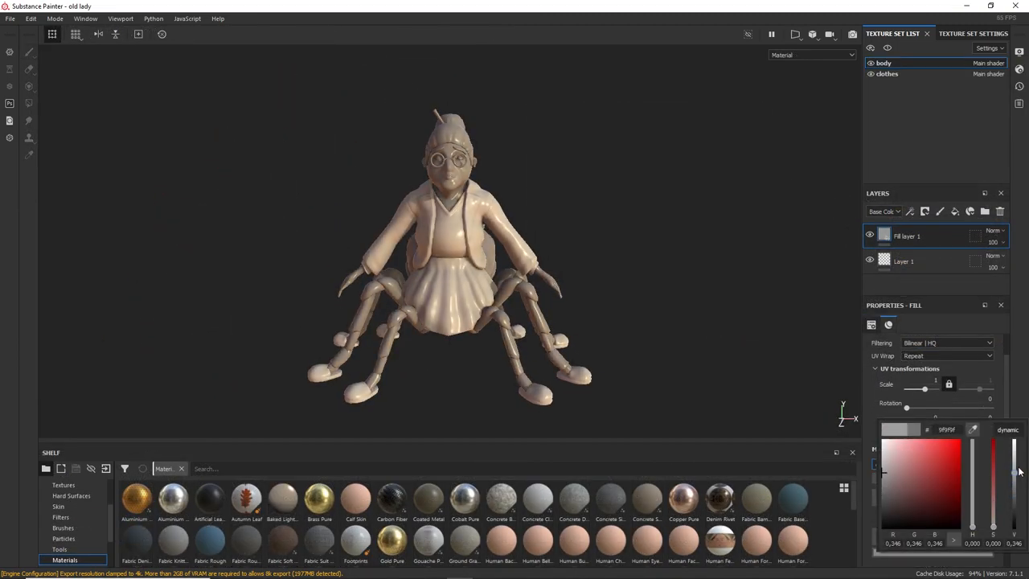
Mask the spider legs into a grey fill layer with a black mask and mesh Polygon Fill
left_click(906, 236)
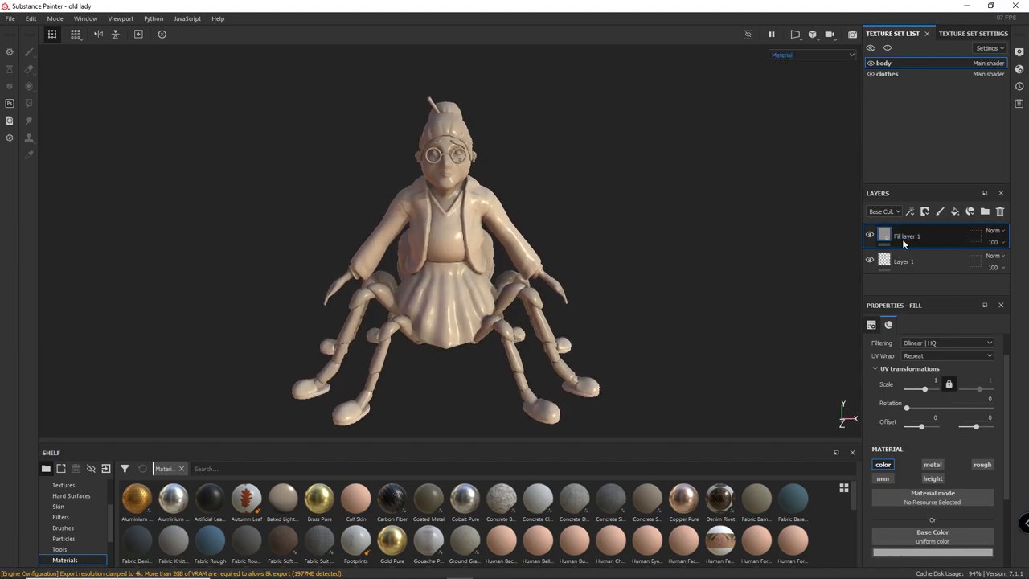
left_click(29, 52)
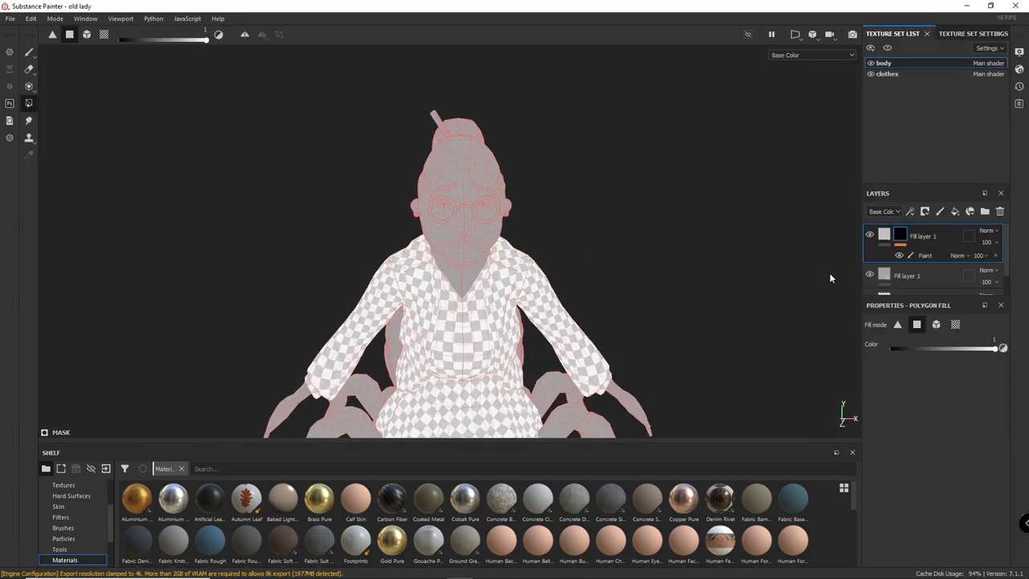
left_click(29, 53)
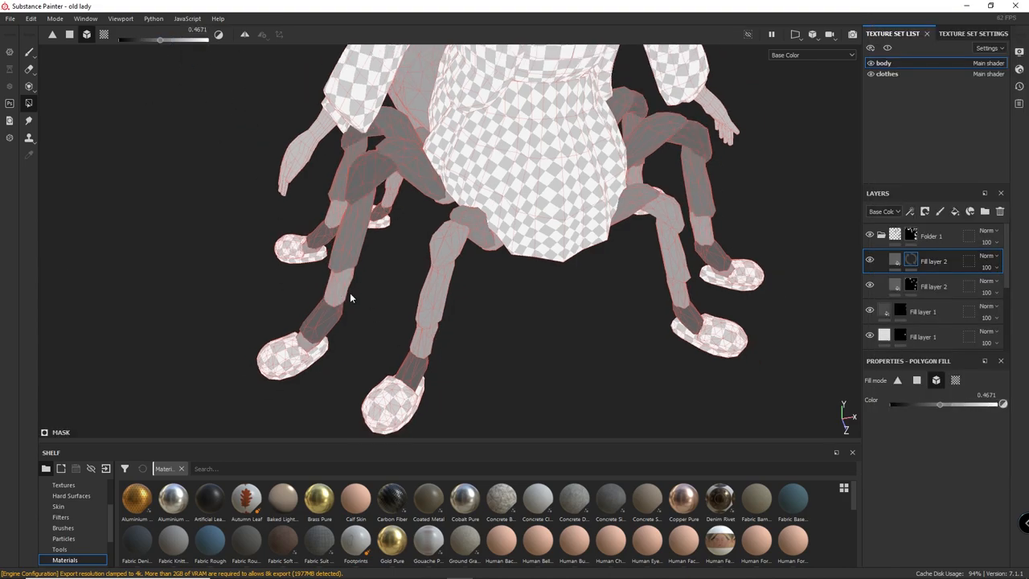
left_click_drag(349, 298, 416, 342)
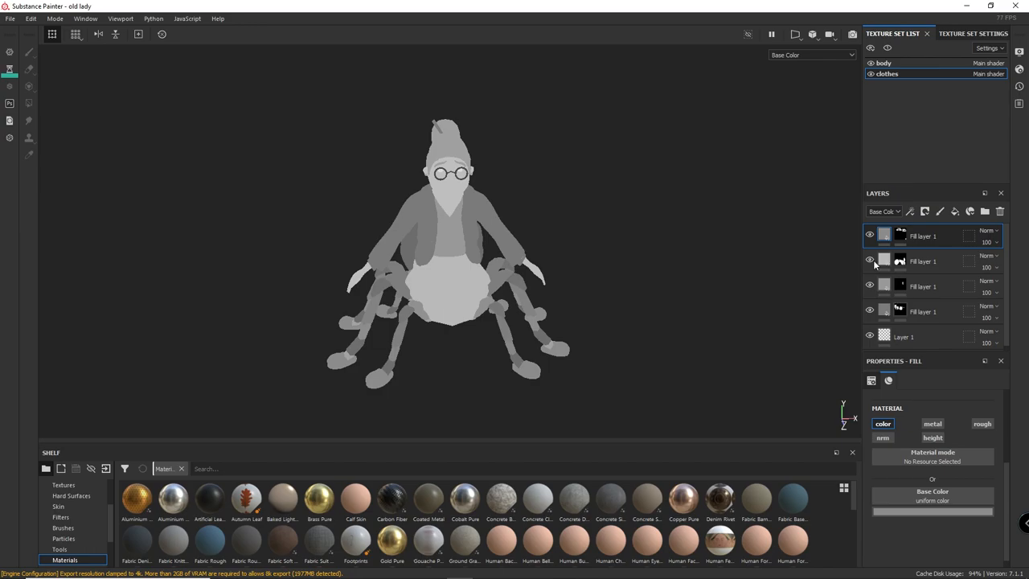
Switch to the body texture set
left_click(924, 286)
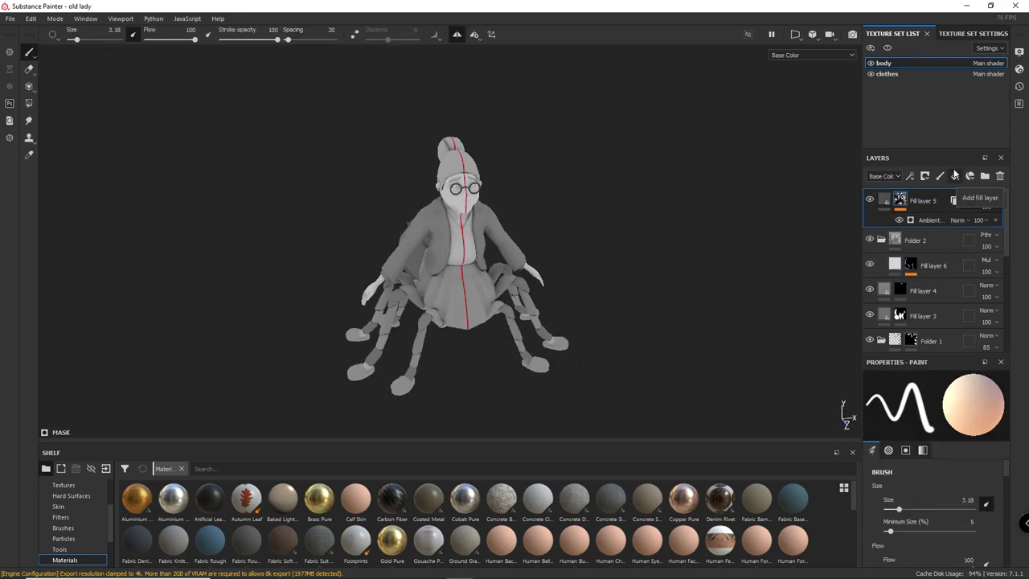
Add a fill layer and paint light highlight strokes across the hair and head
left_click(987, 200)
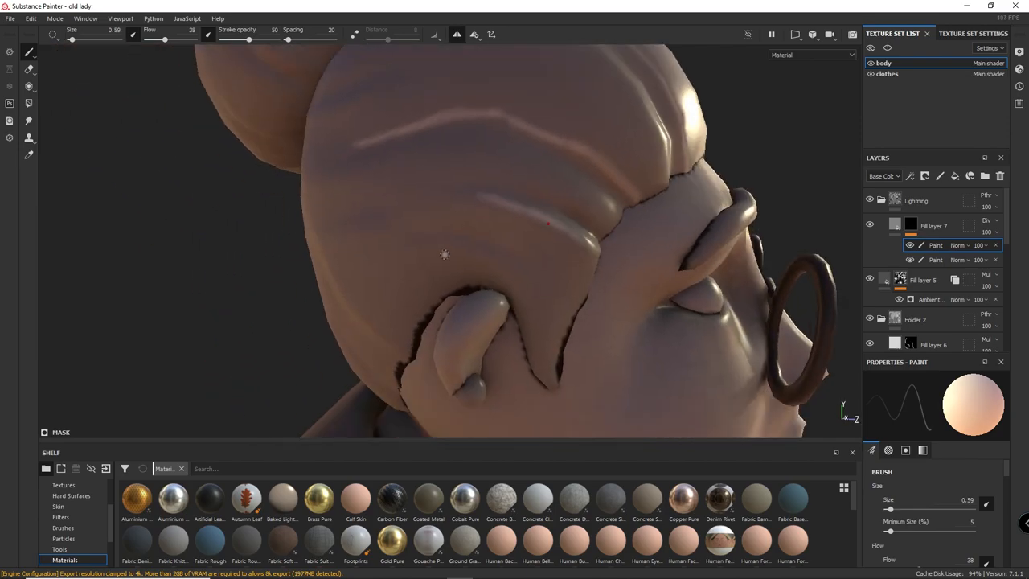
left_click_drag(444, 254, 461, 161)
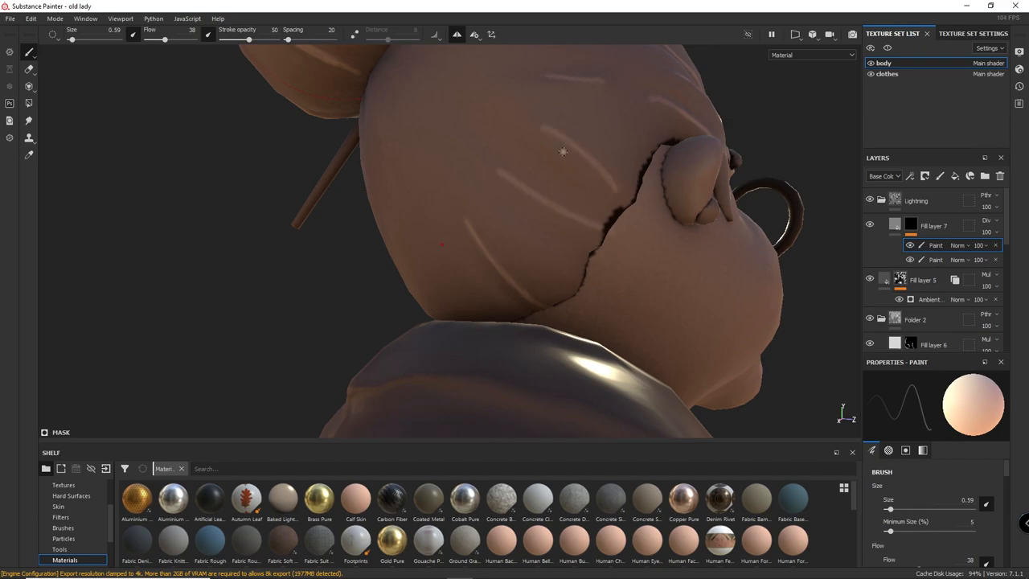
left_click(809, 54)
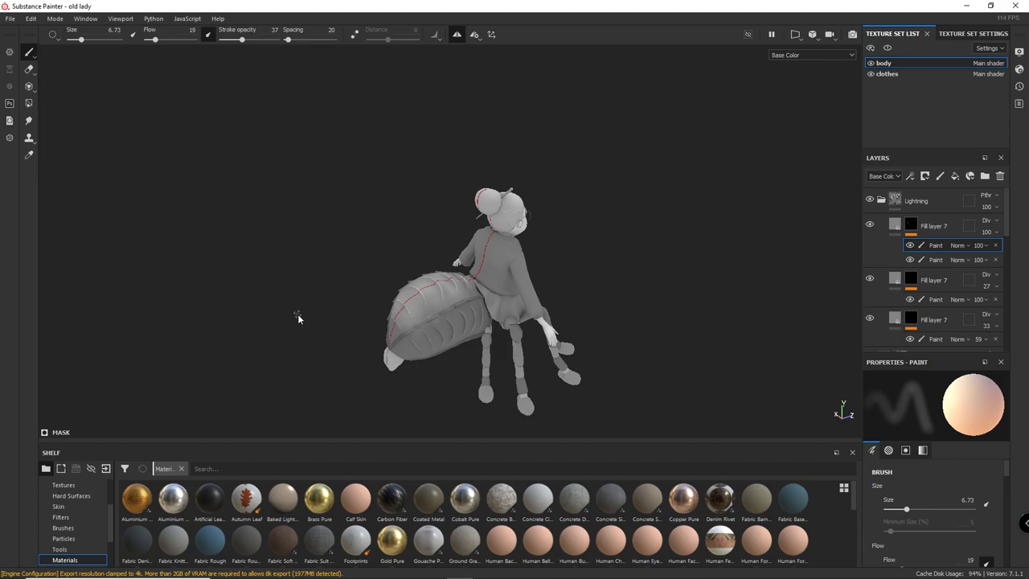
Scroll down the clothes texture set's layer stack
scroll("down", 3)
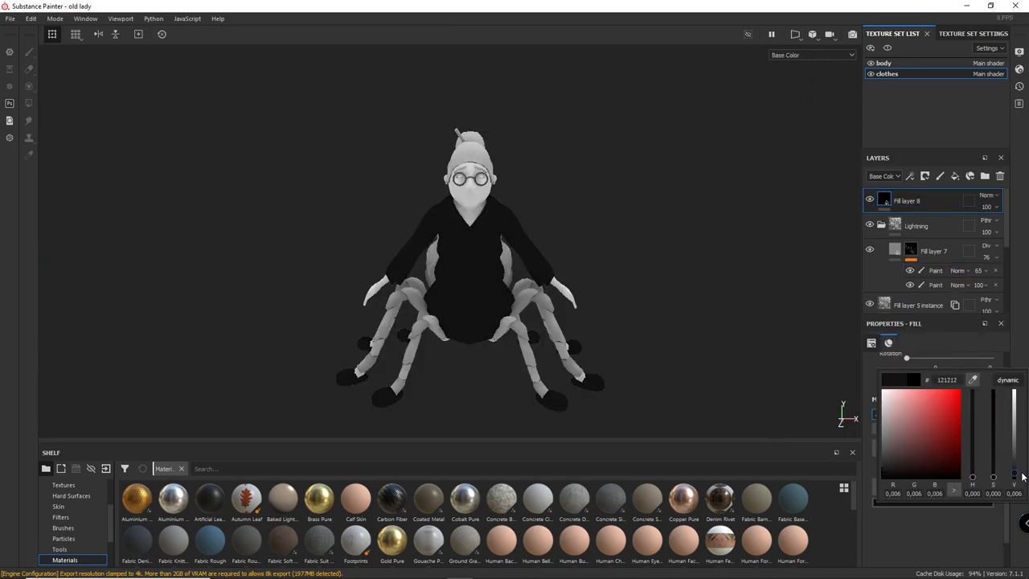
Create the shadow layer and brush a dark stroke across the spider abdomen
right_click(907, 200)
type("contrast")
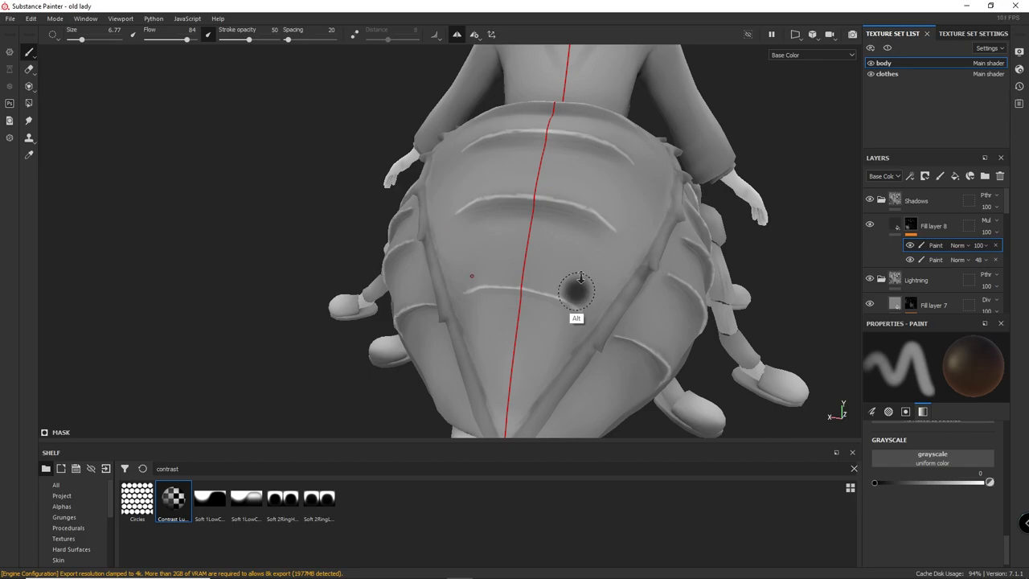
left_click_drag(579, 289, 530, 208)
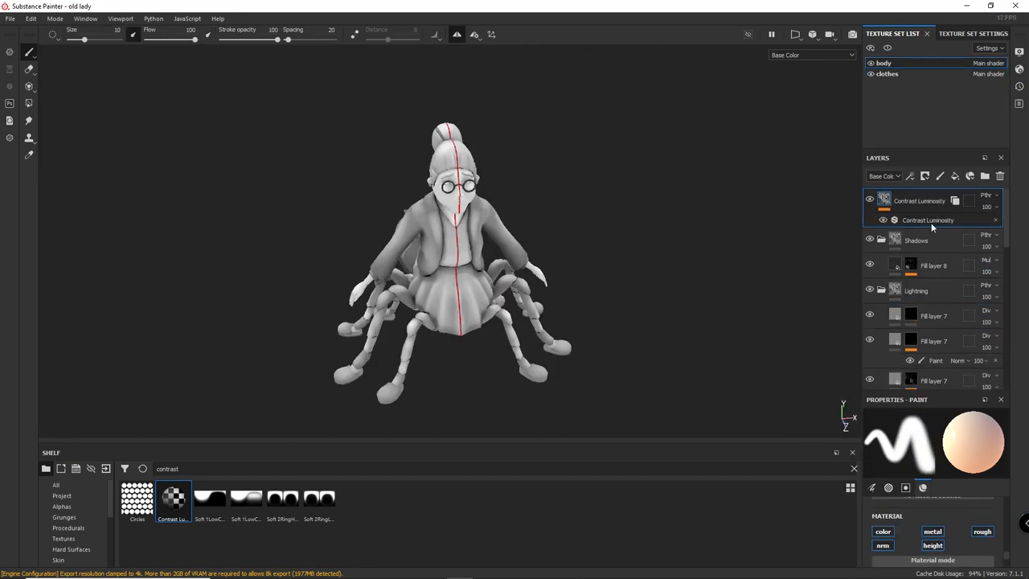
Select the Contrast Luminosity filter's effect to show its settings
left_click(986, 194)
type("light")
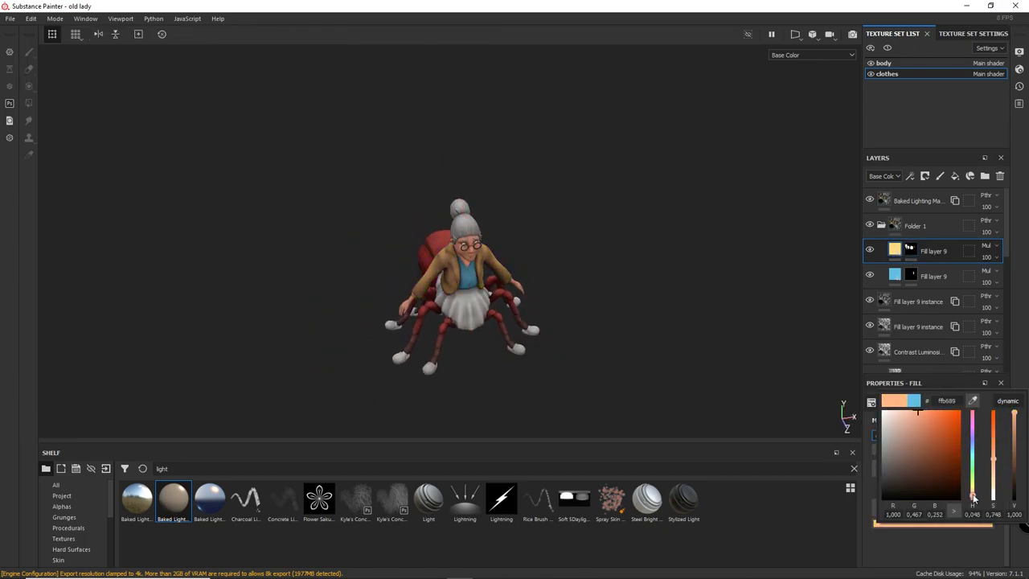
Shift the fill colour's hue toward a light orange tone
left_click(910, 275)
type("contrast")
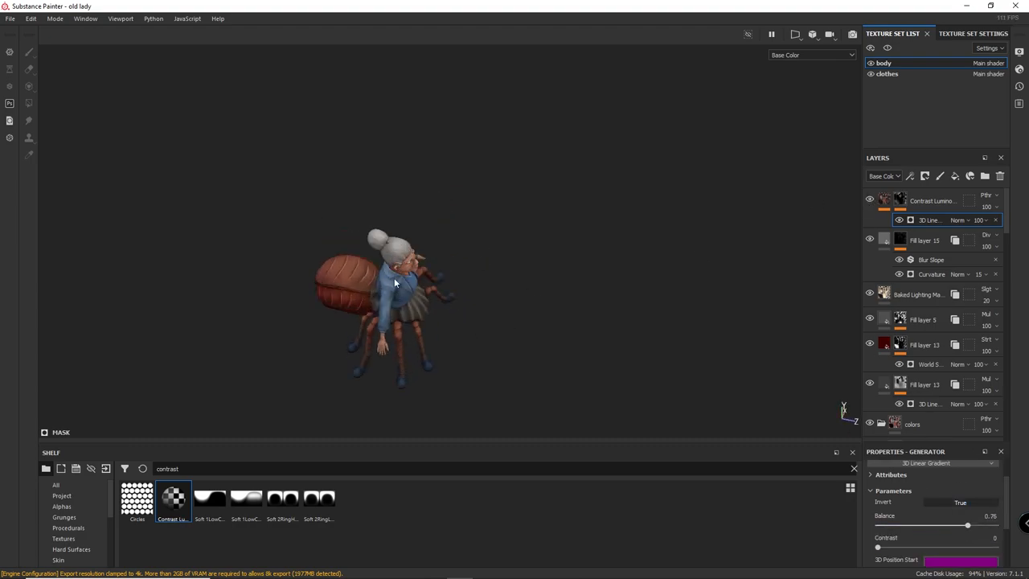
Turn the character to face front, push the HSL hue toward green, and adjust saturation
left_click_drag(394, 282, 663, 273)
type("hsl")
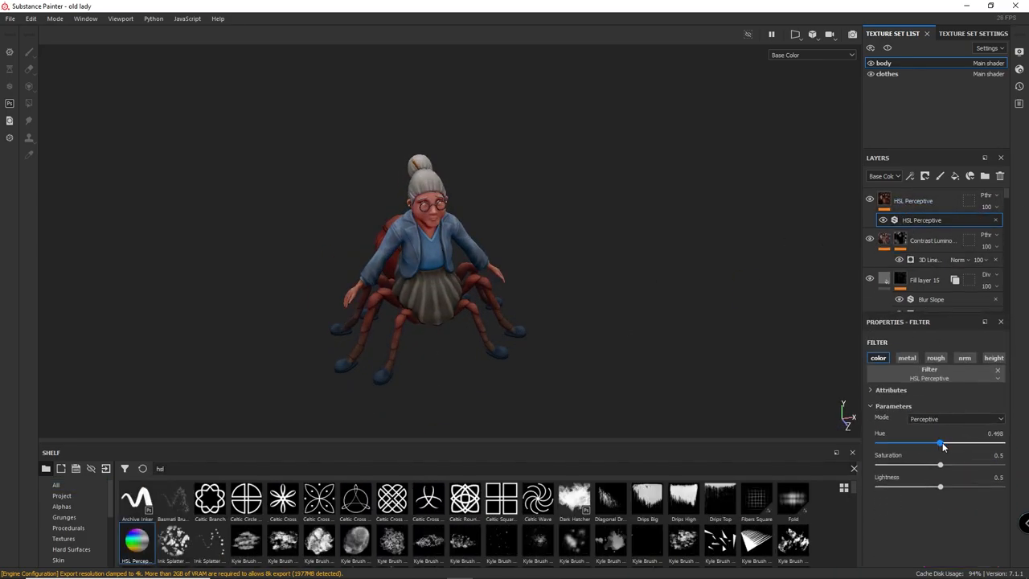
left_click_drag(939, 488, 943, 488)
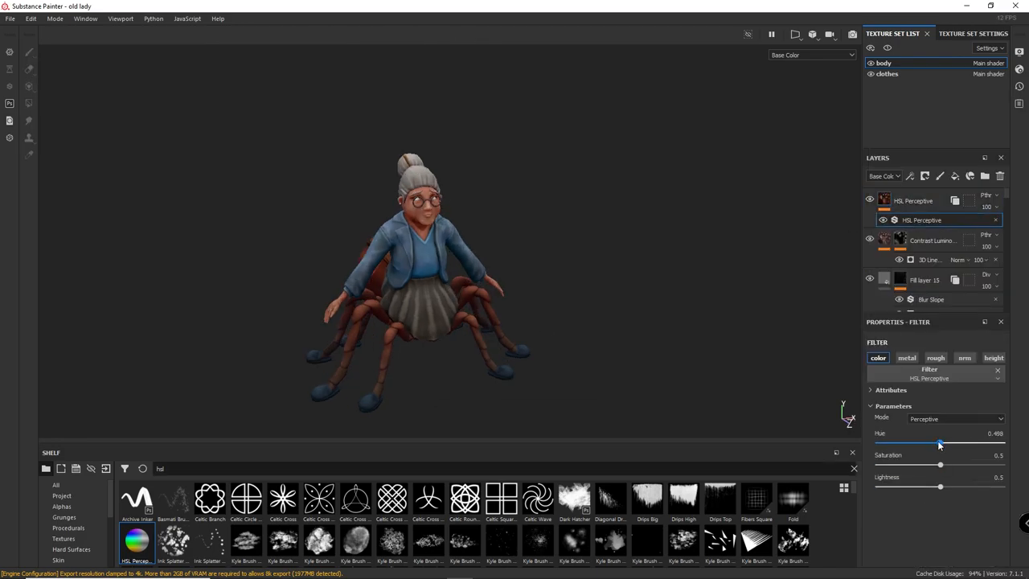
left_click_drag(940, 443, 897, 443)
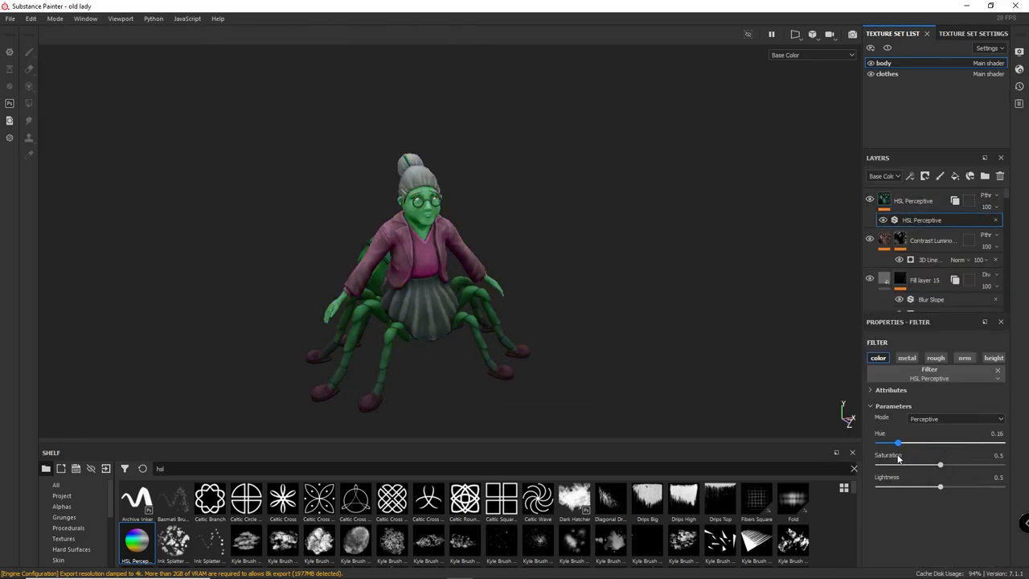
left_click_drag(897, 443, 936, 442)
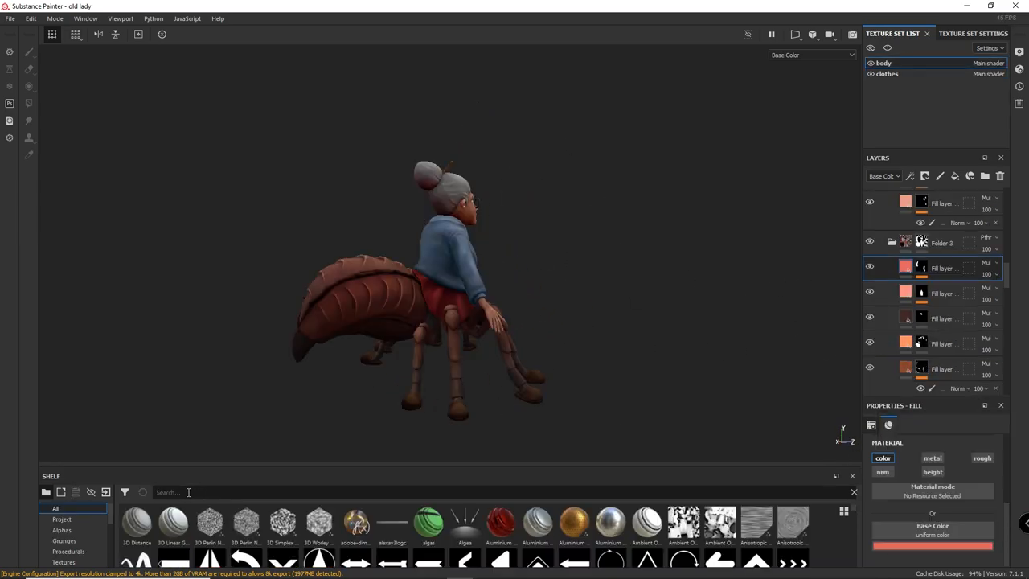
Group the body colour layers into a folder and sharpen the gradient mask's fade
right_click(940, 268)
type("hsl")
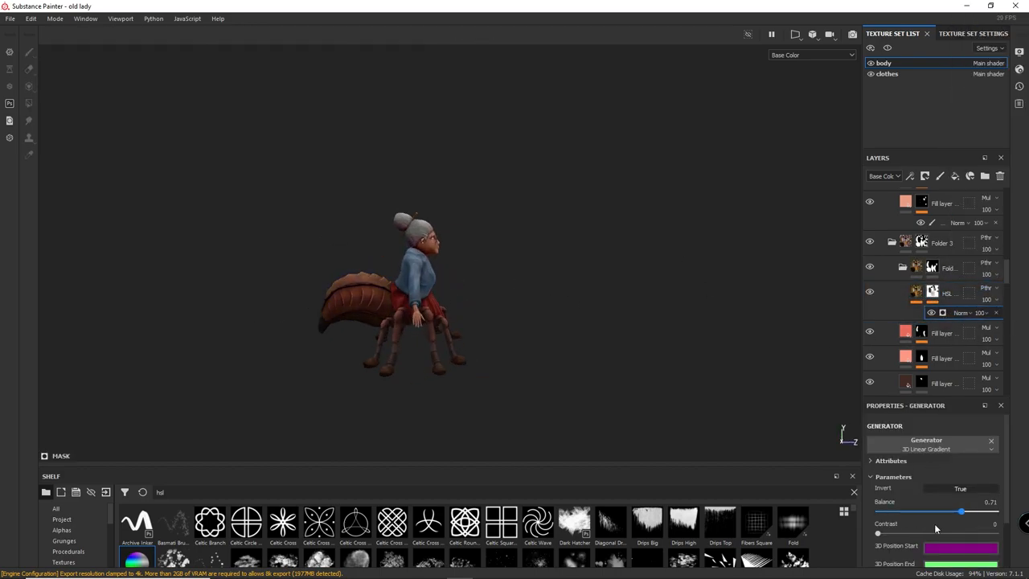
left_click_drag(961, 511, 942, 511)
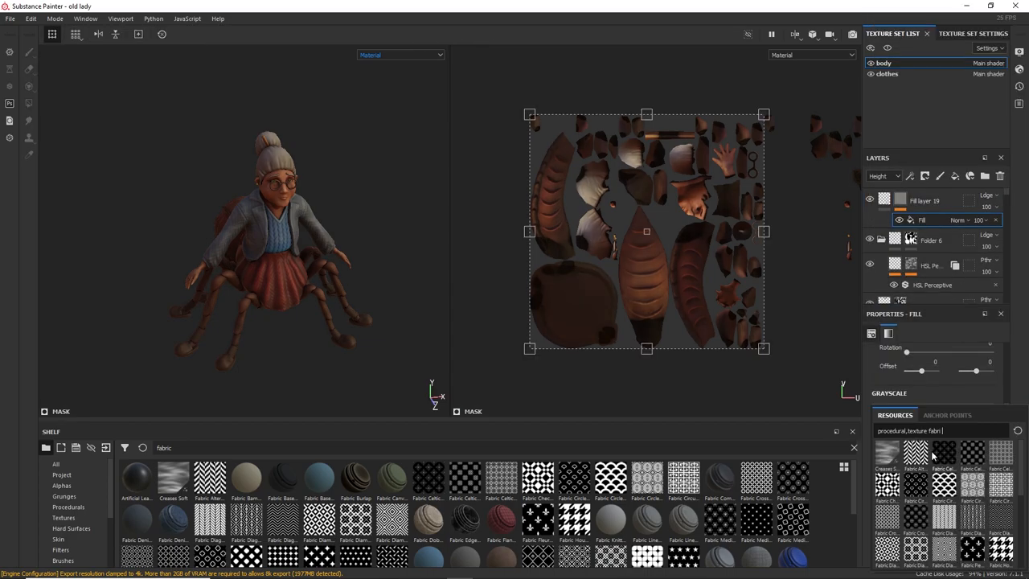
Pick a fabric pattern from the resource search for the height fill's Grayscale slot
left_click(399, 55)
type("hsl")
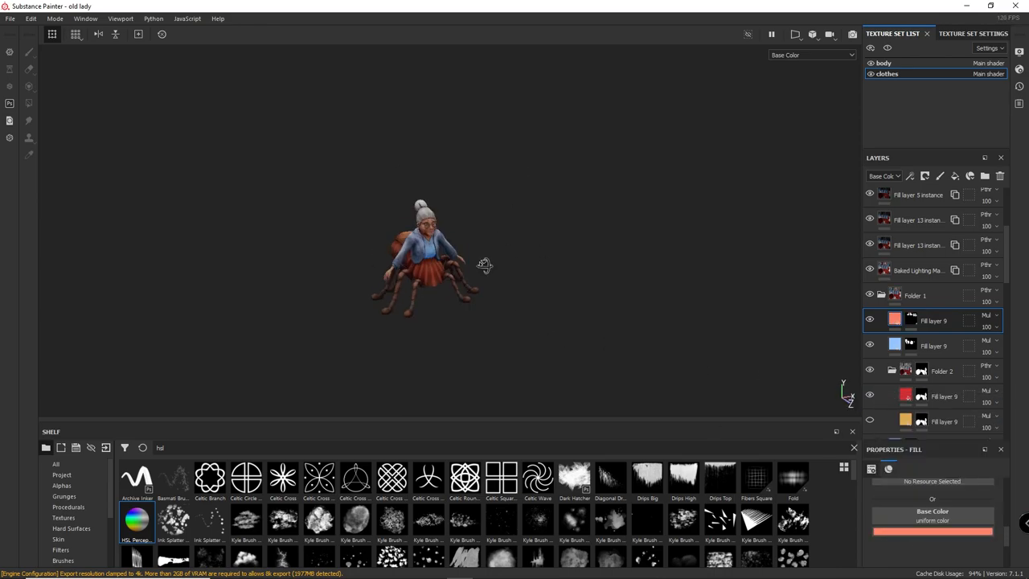
Adjust the clothes fill layers' Base Color so the skirt is red and the top blue
left_click(809, 55)
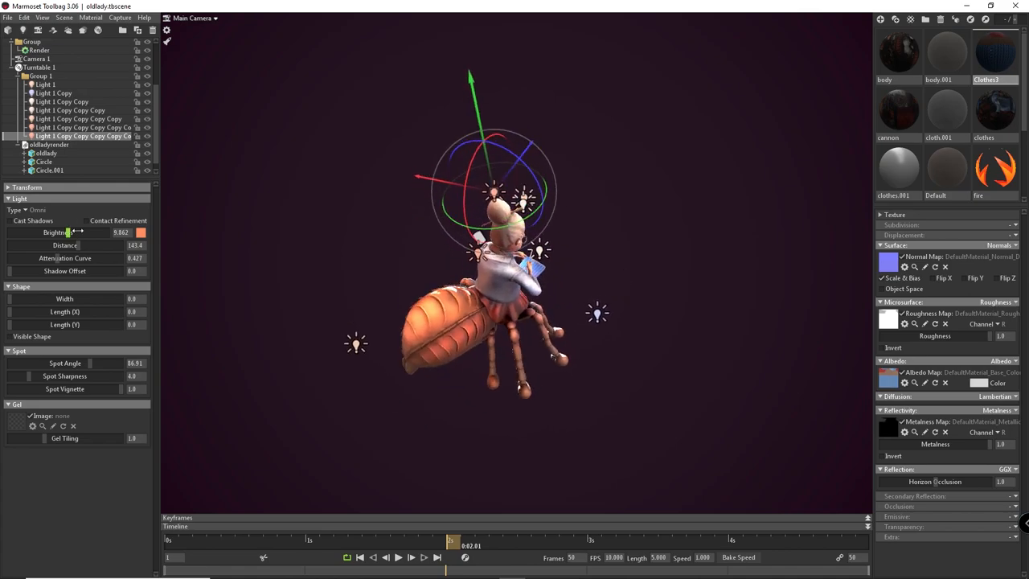
Pick a pale peach colour from the newest omni light's colour swatch
left_click(140, 233)
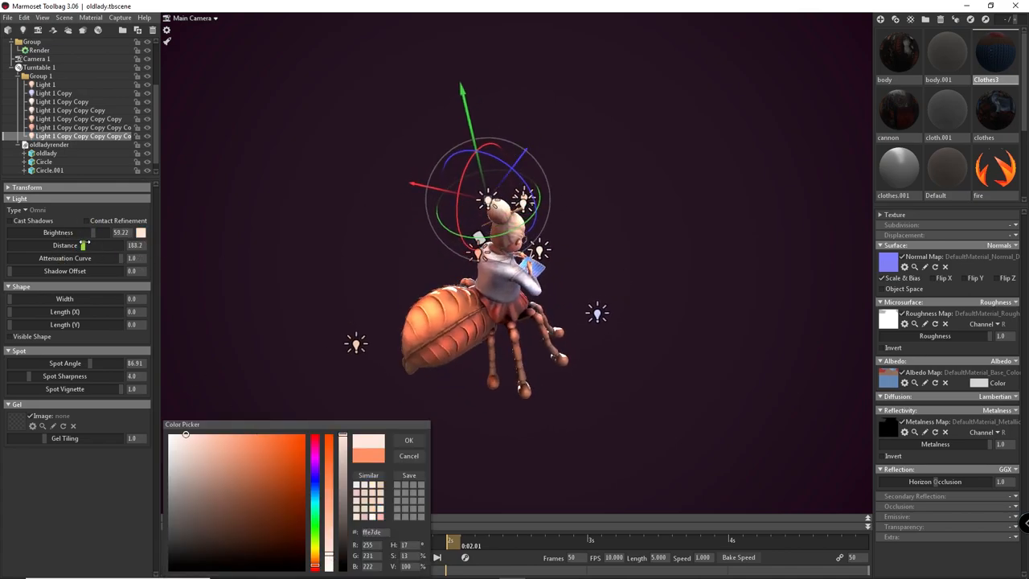